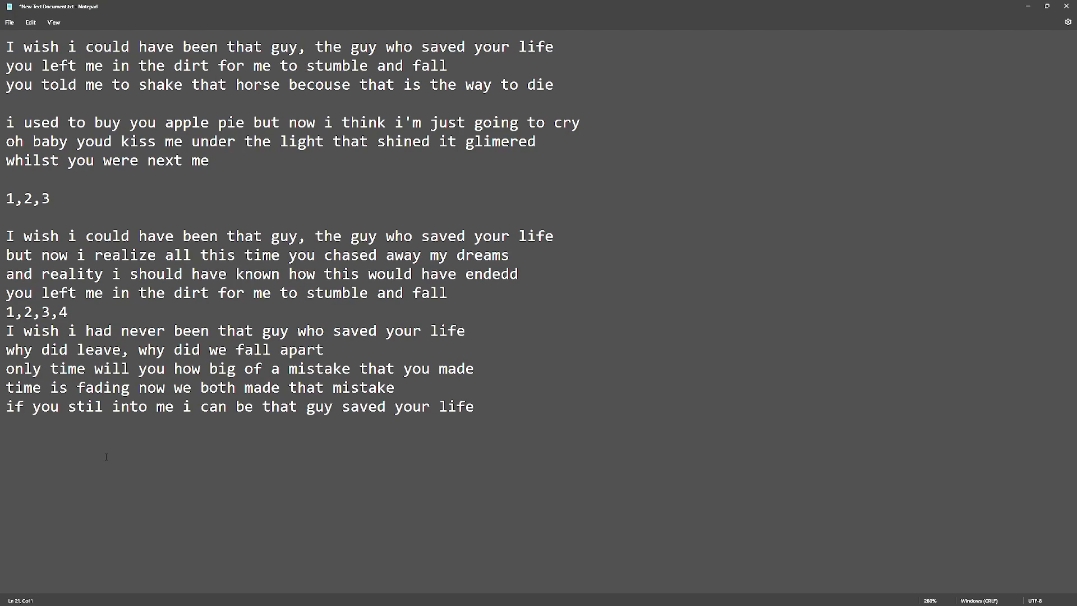
Step: Add an empty line after the final lyric "if you stil into me i can be that guy saved your life."
key(Enter)
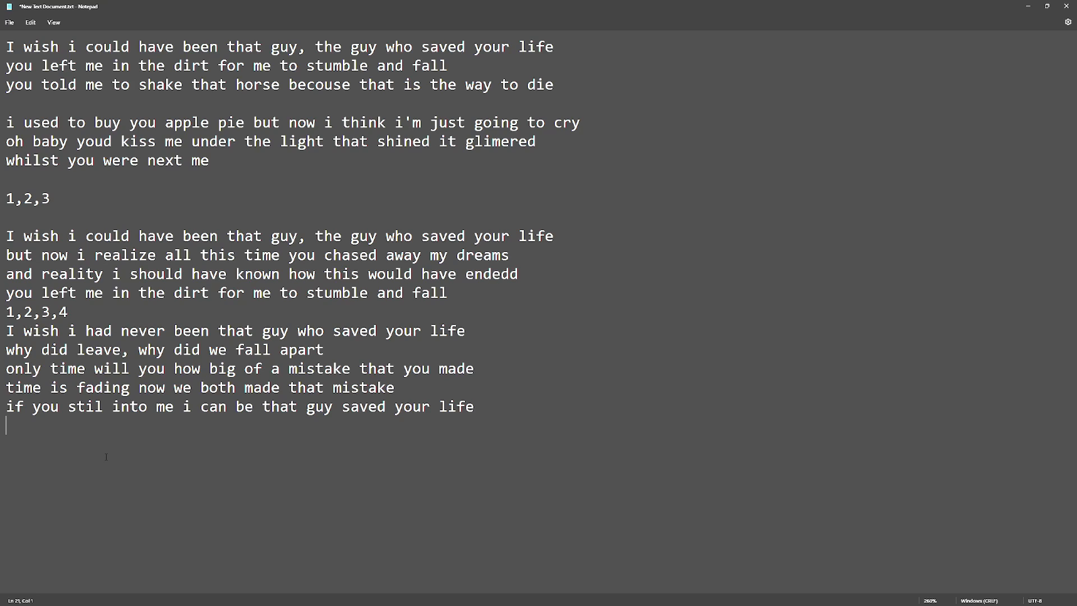